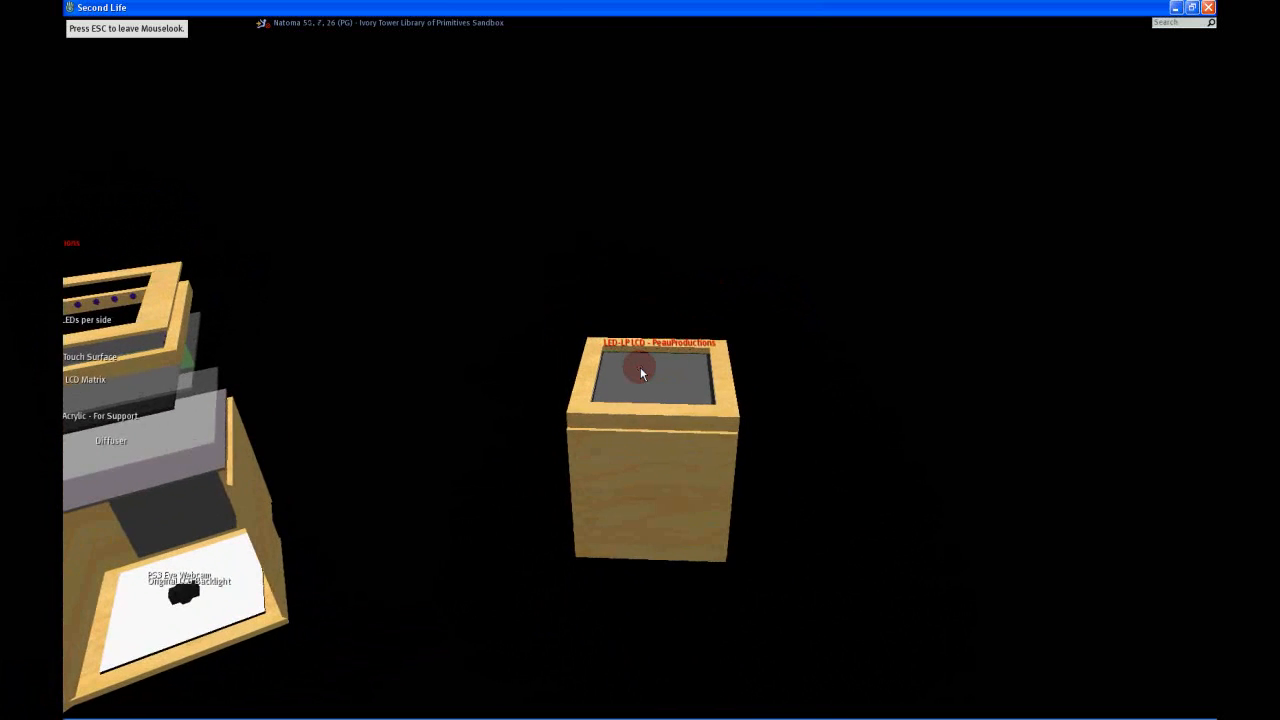
- Leave first-person view and walk the avatar out onto the open ground beside the exhibit
key("Escape")
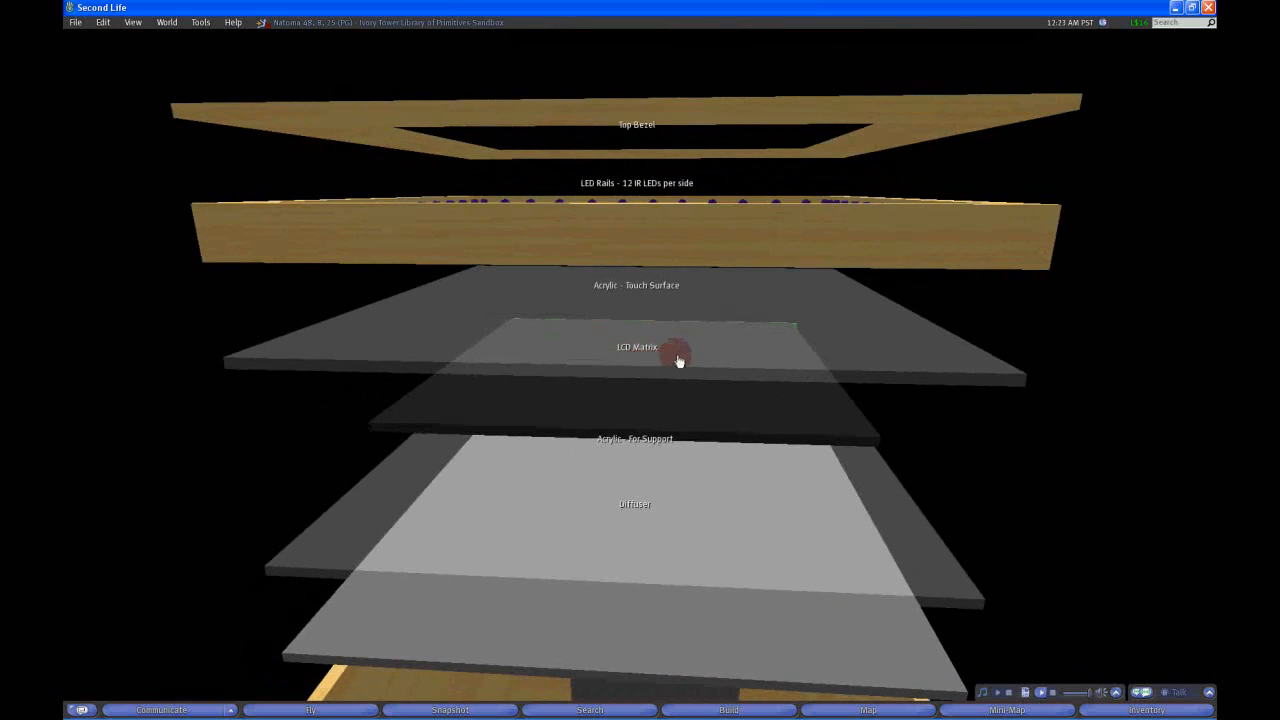
mouse_move(666, 332)
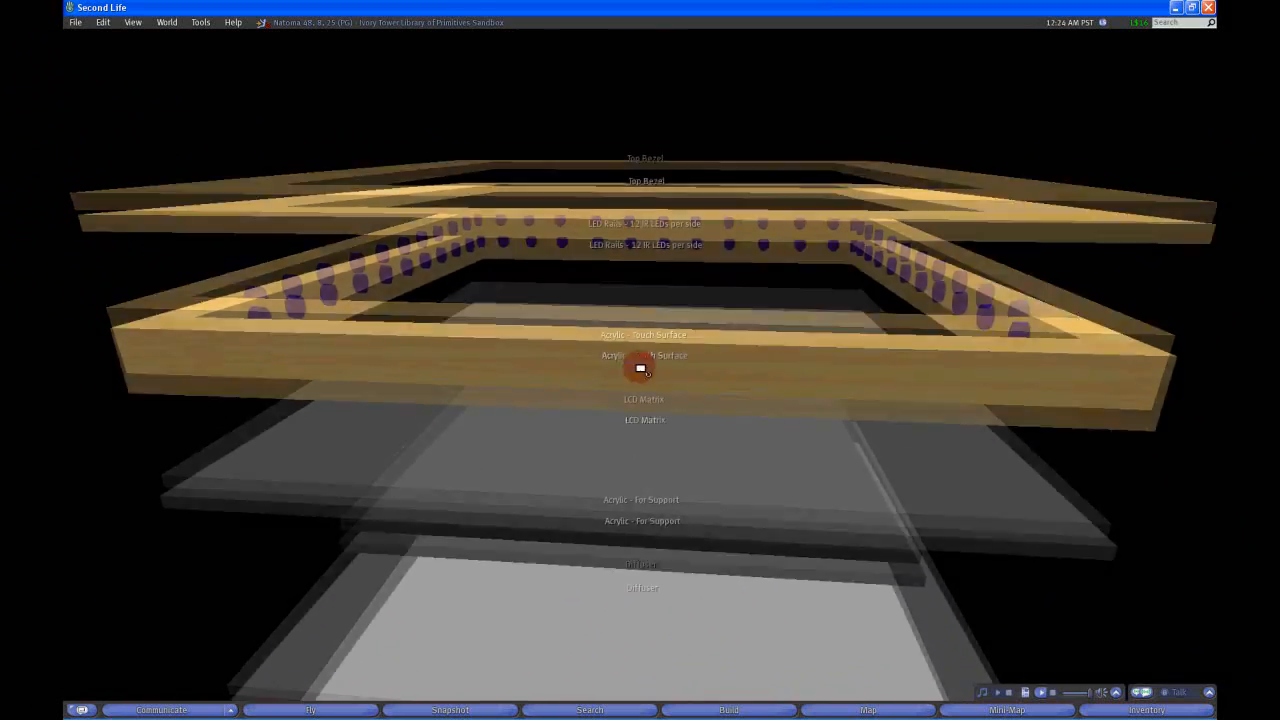
left_click_drag(640, 370, 940, 236)
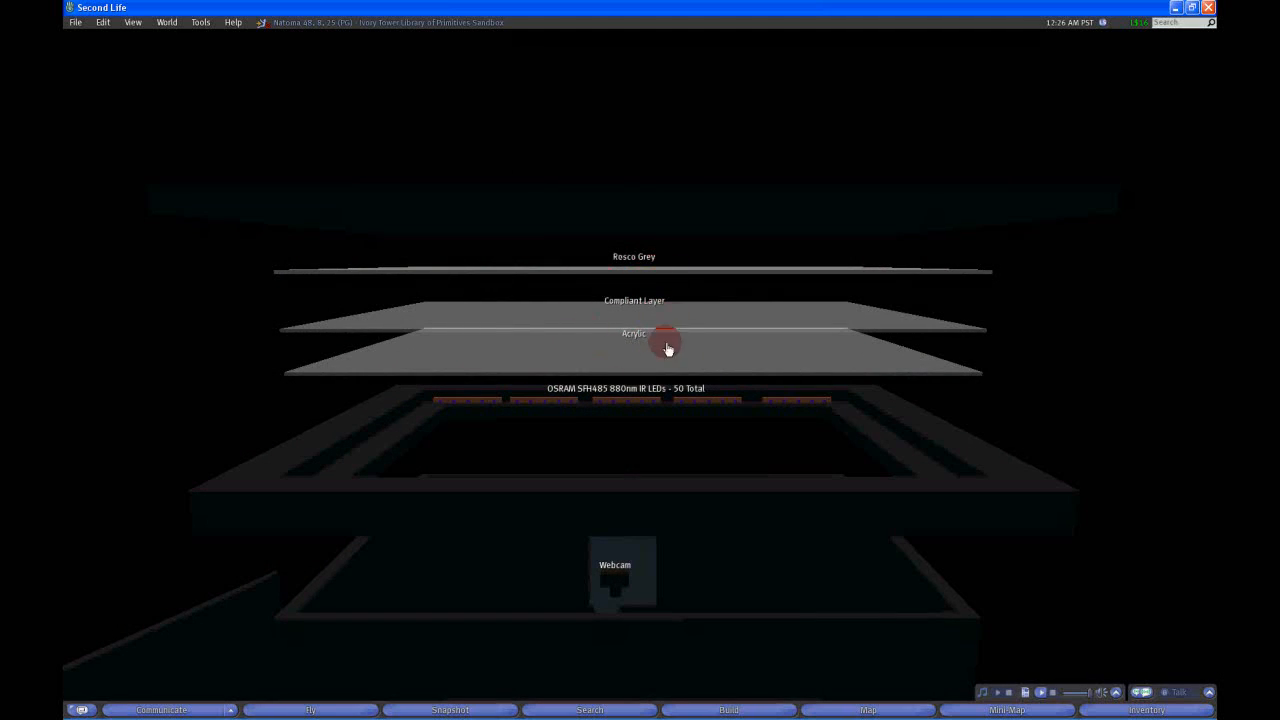
mouse_move(664, 422)
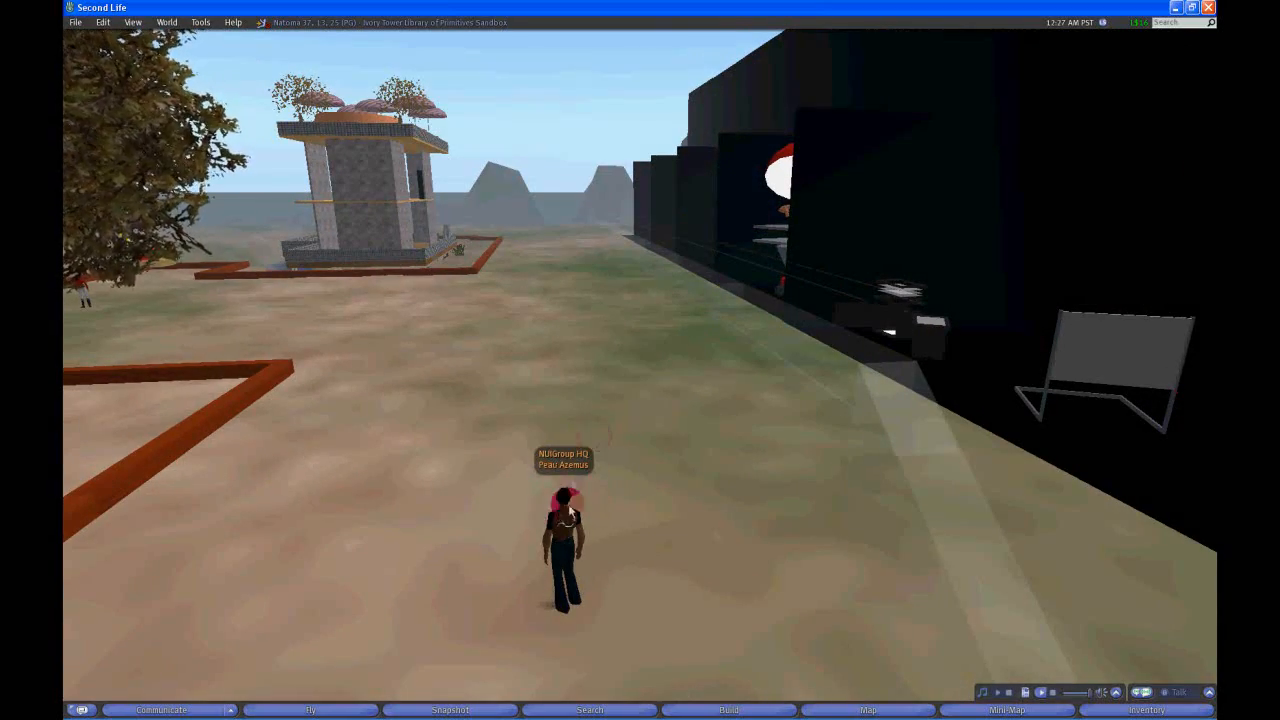
- Rez a new wooden cube on the ground and show its Object shape parameters
left_click(728, 712)
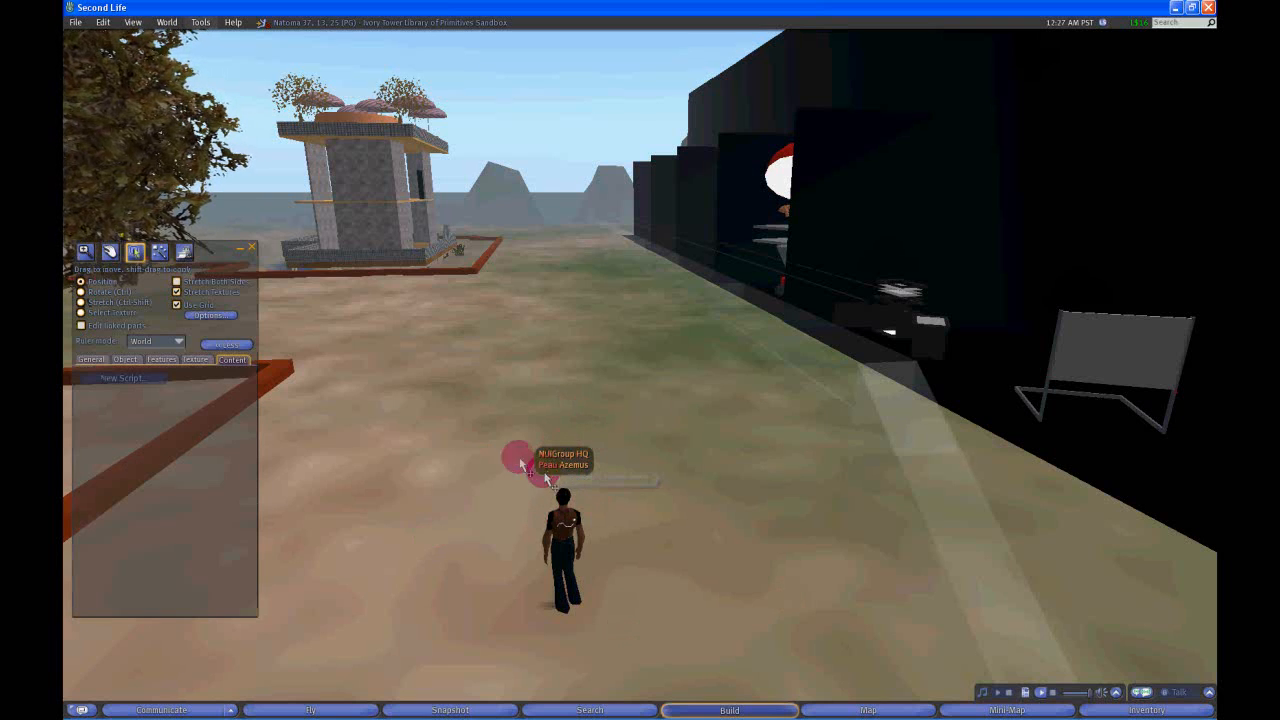
left_click(160, 252)
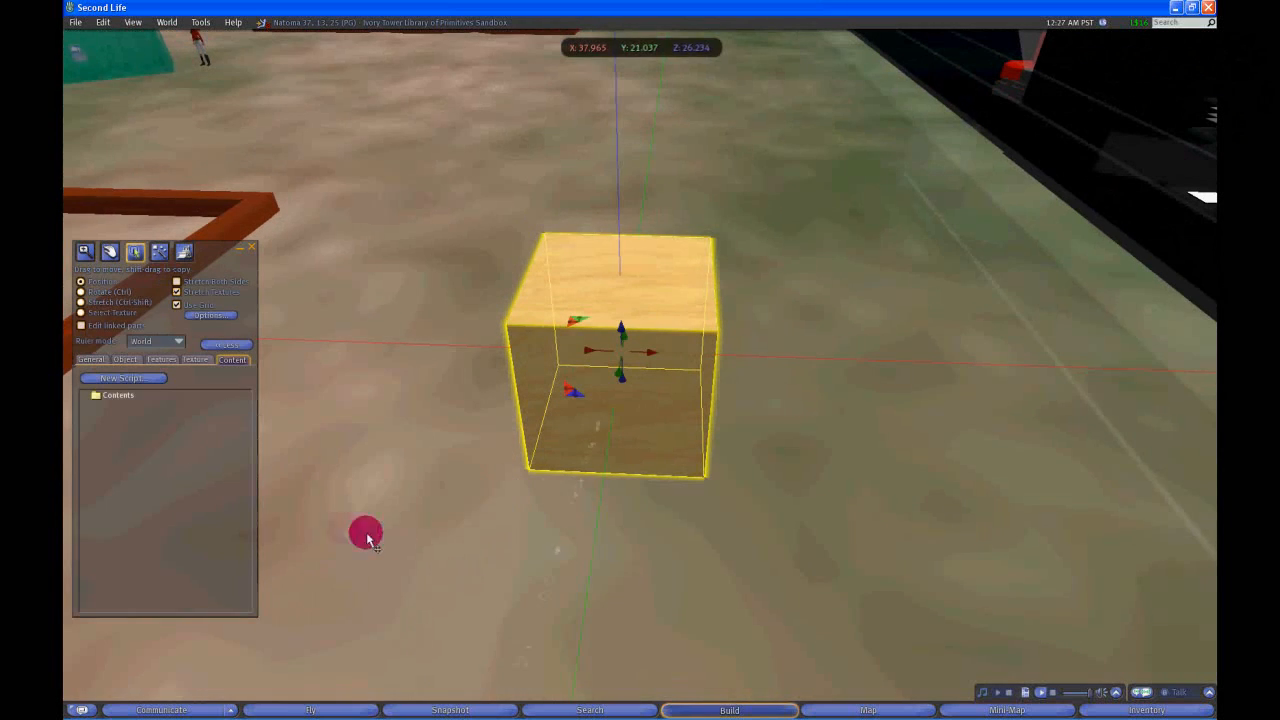
left_click(124, 360)
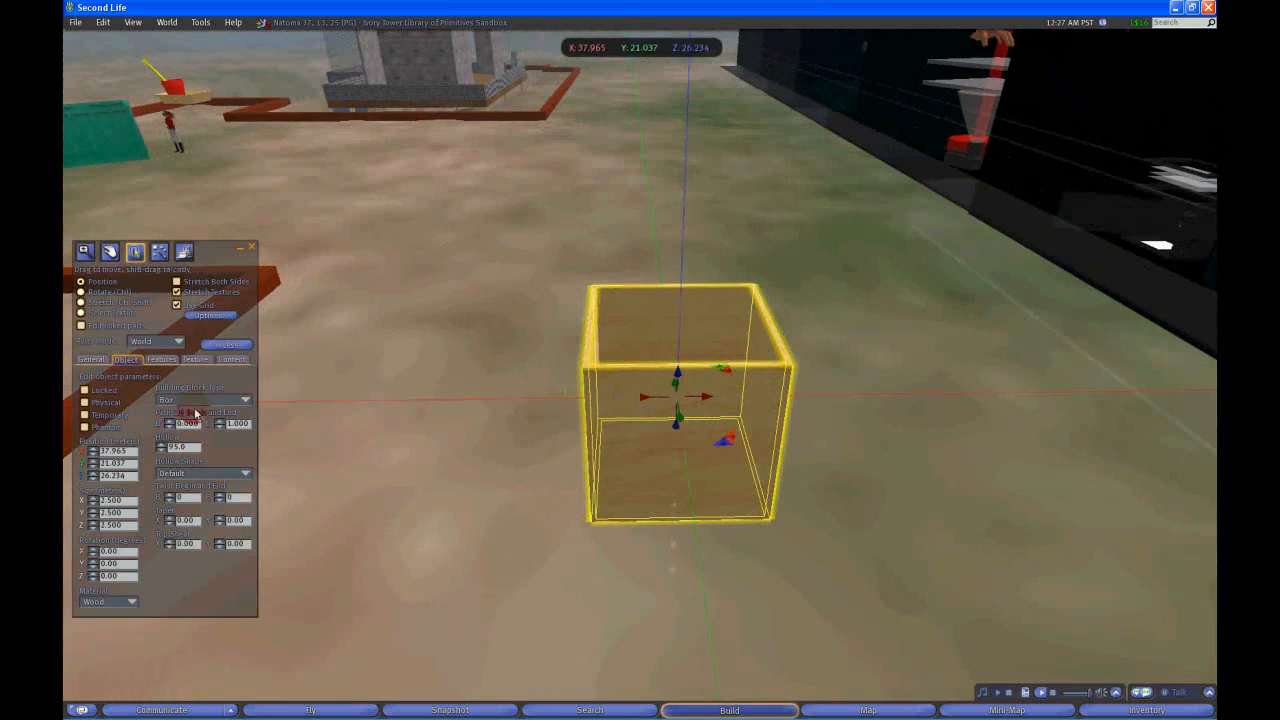
- Copy the cube, flatten it into a thin wooden panel and fit it onto the box's top edge
left_click(160, 252)
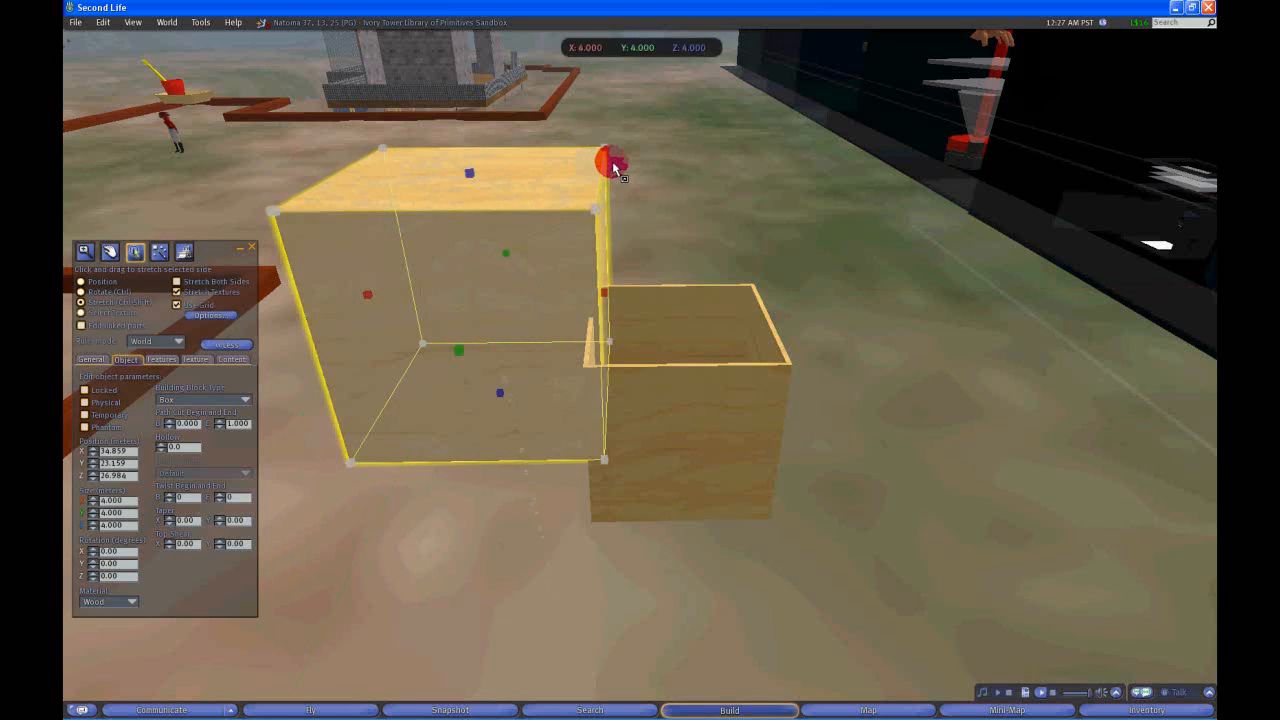
left_click_drag(612, 164, 430, 276)
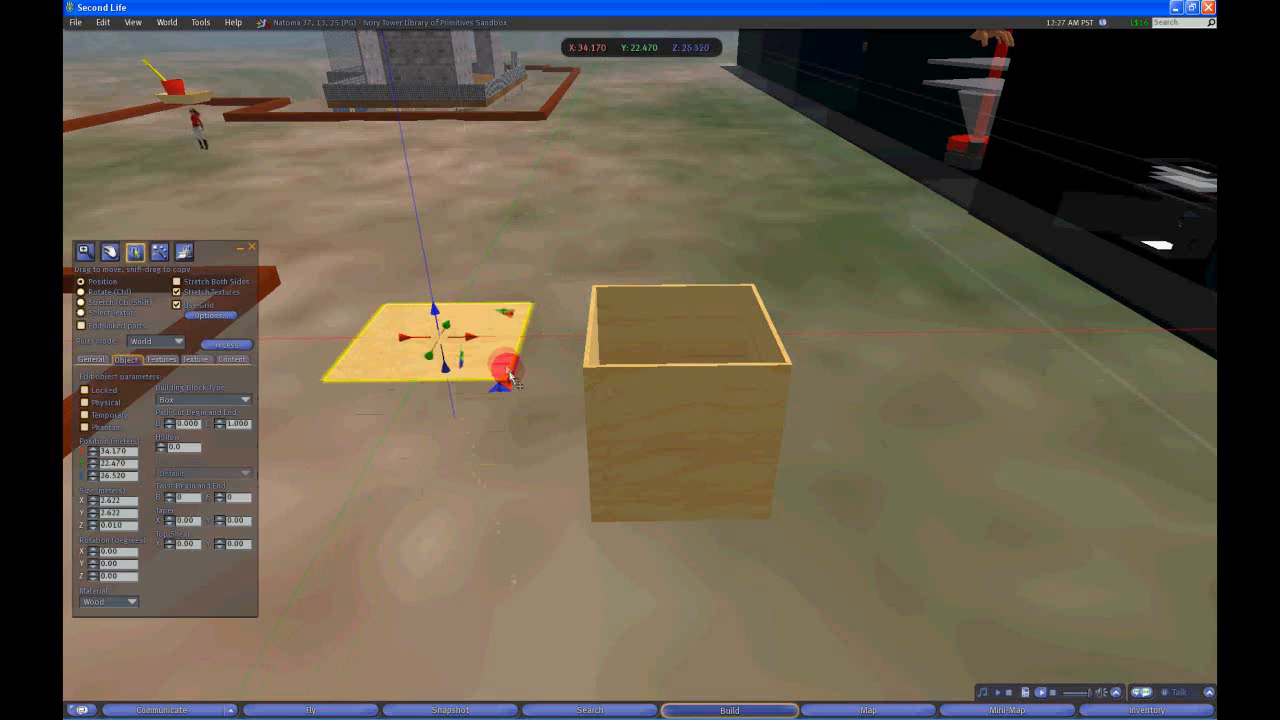
left_click_drag(490, 344, 684, 344)
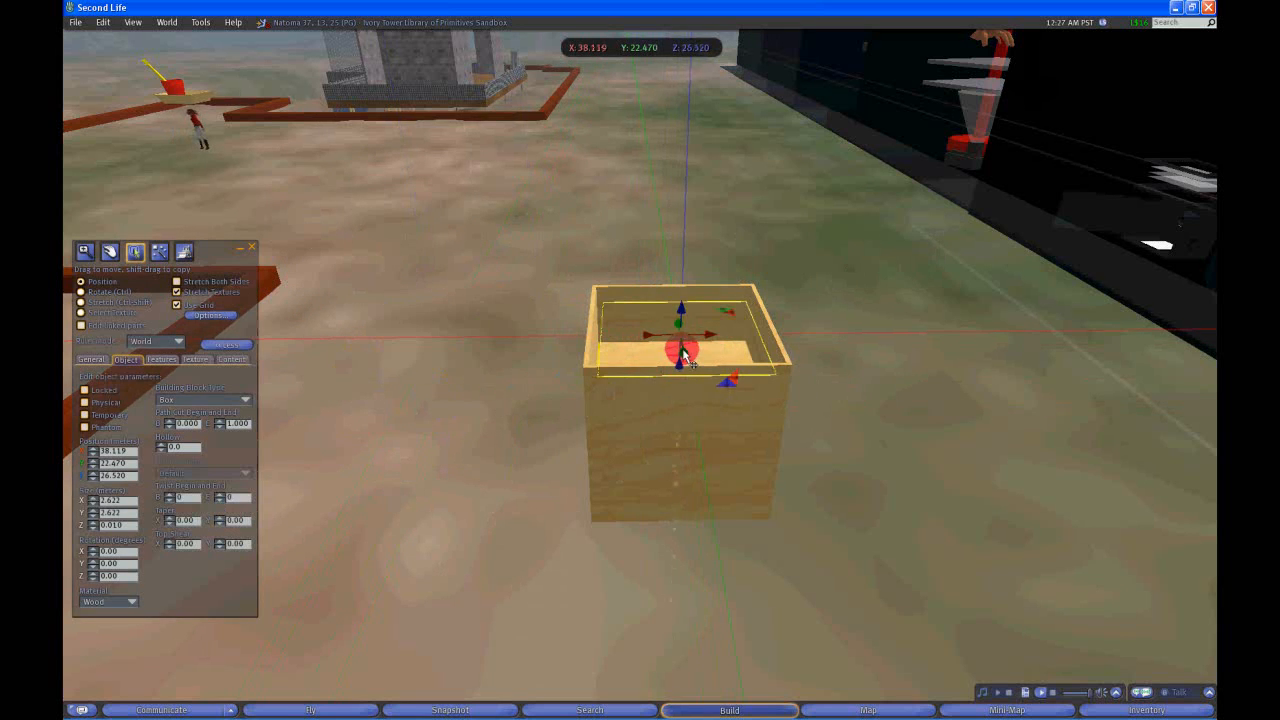
left_click_drag(684, 356, 690, 404)
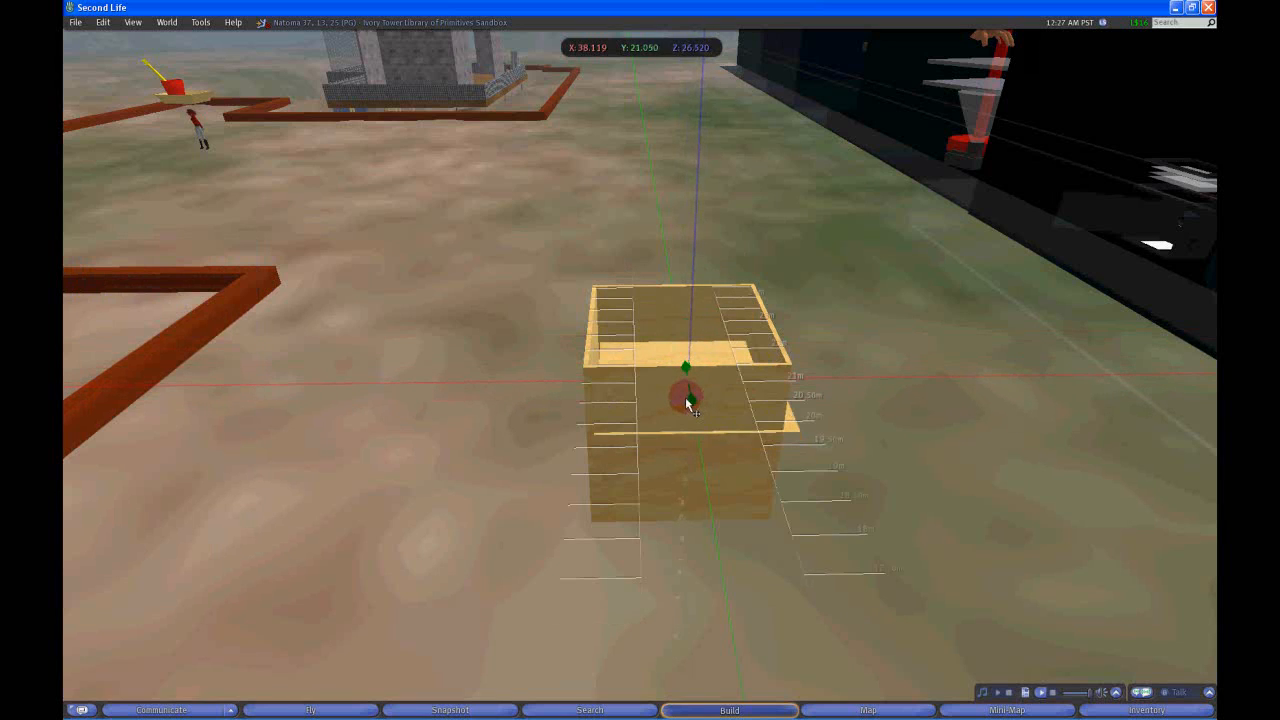
left_click(688, 404)
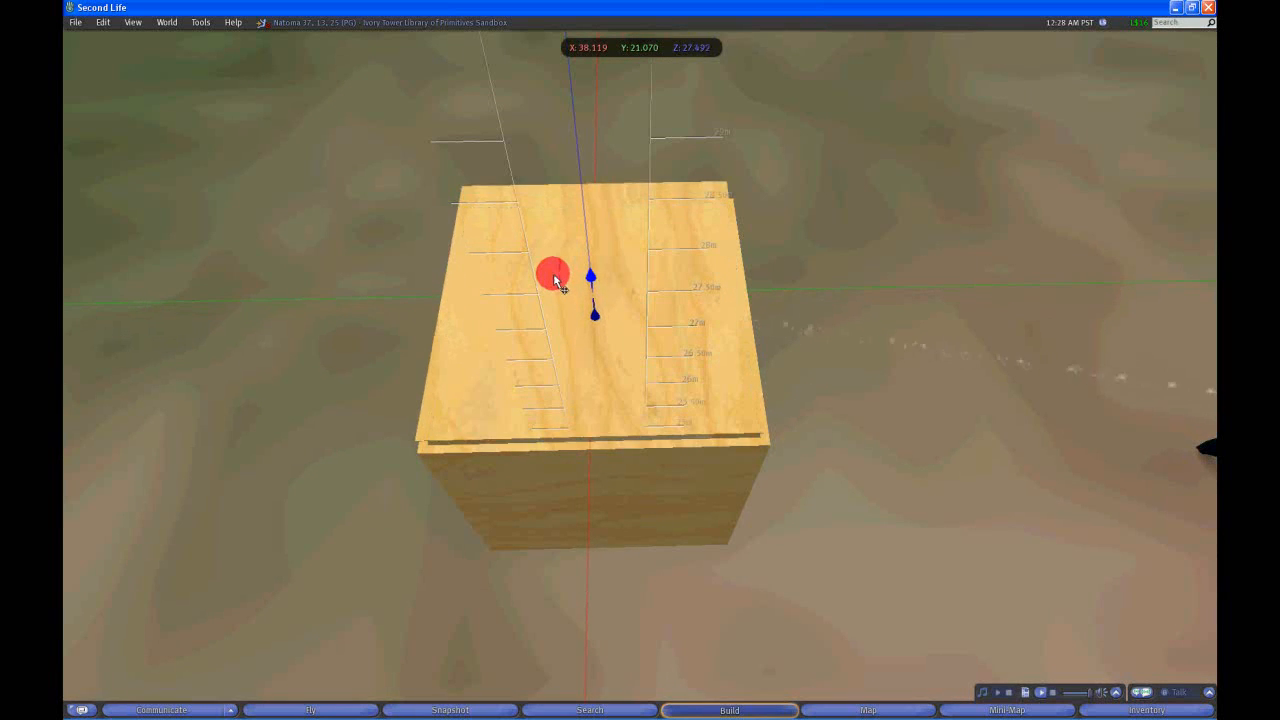
left_click(558, 284)
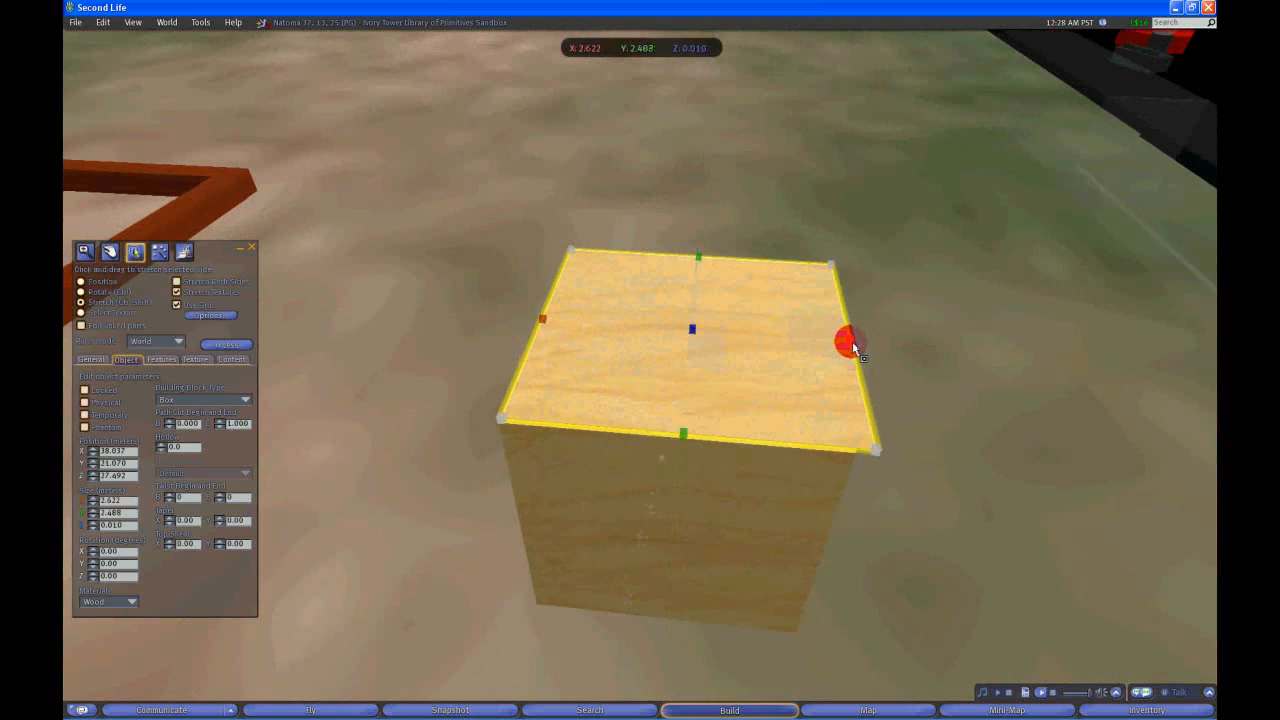
left_click_drag(850, 338, 684, 358)
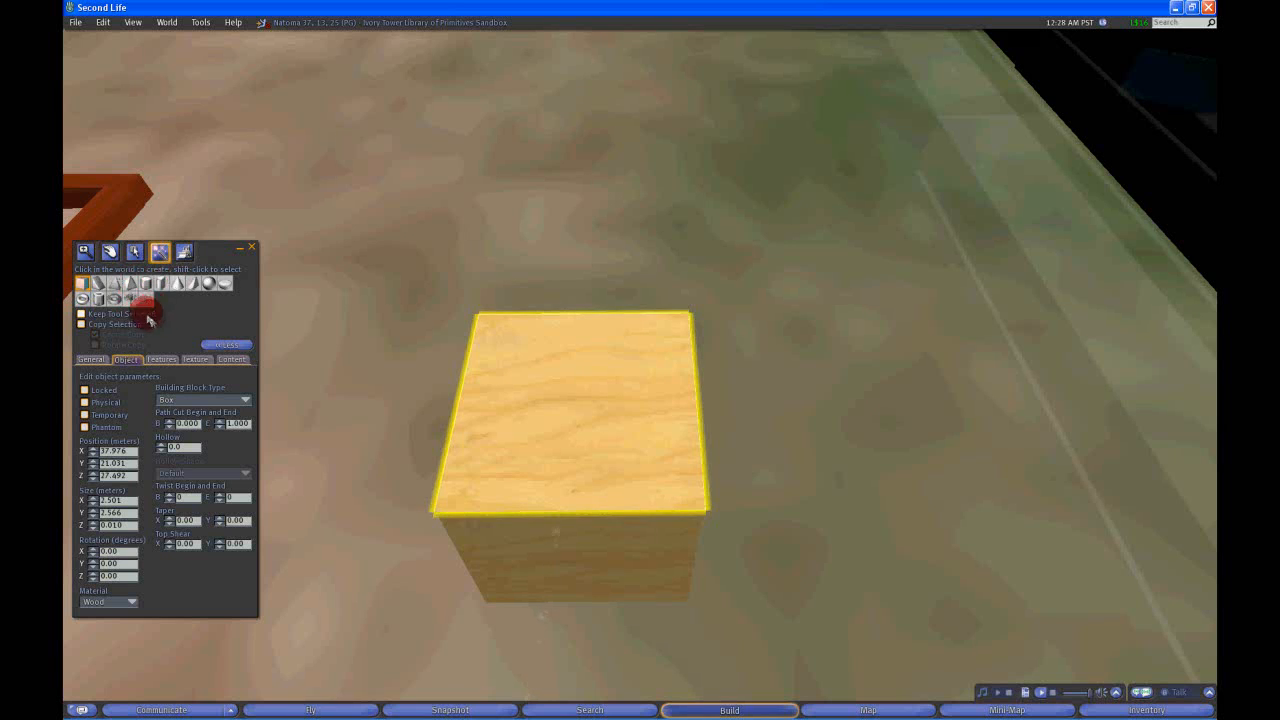
mouse_move(164, 544)
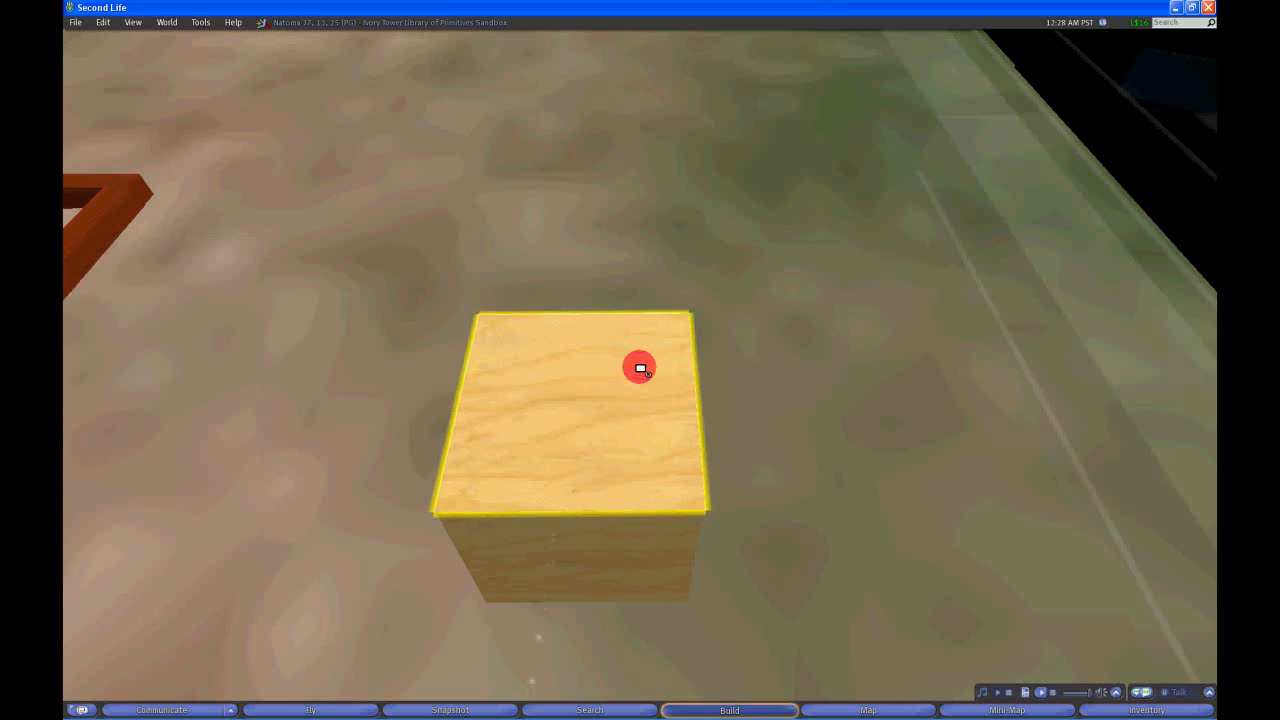
- Hollow and enlarge the wooden cube into an open-topped box beneath the lid
left_click(728, 712)
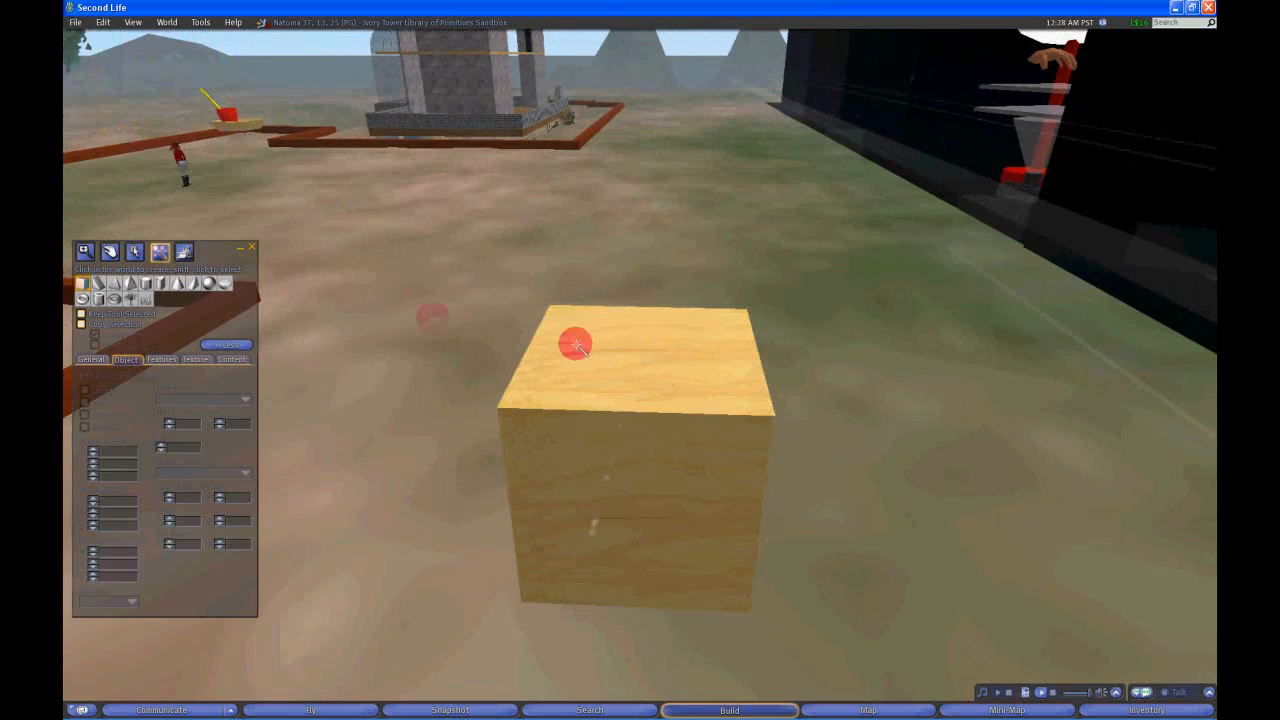
left_click(576, 344)
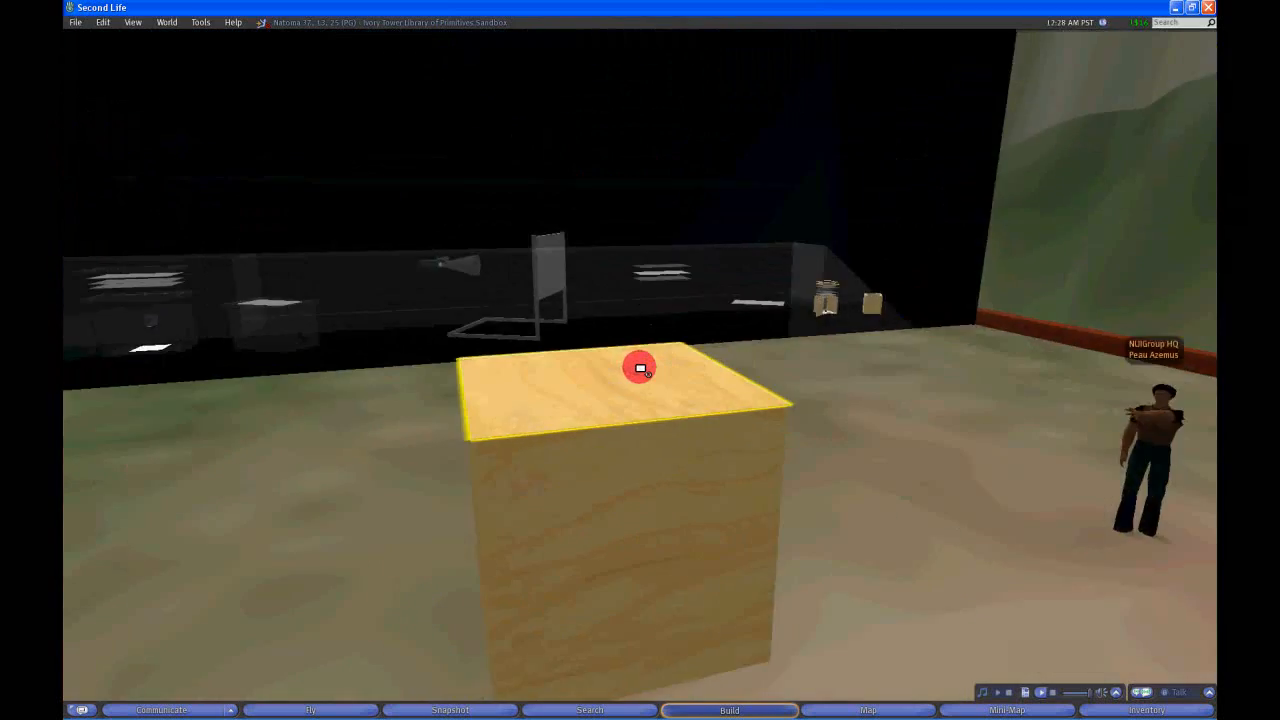
left_click(640, 368)
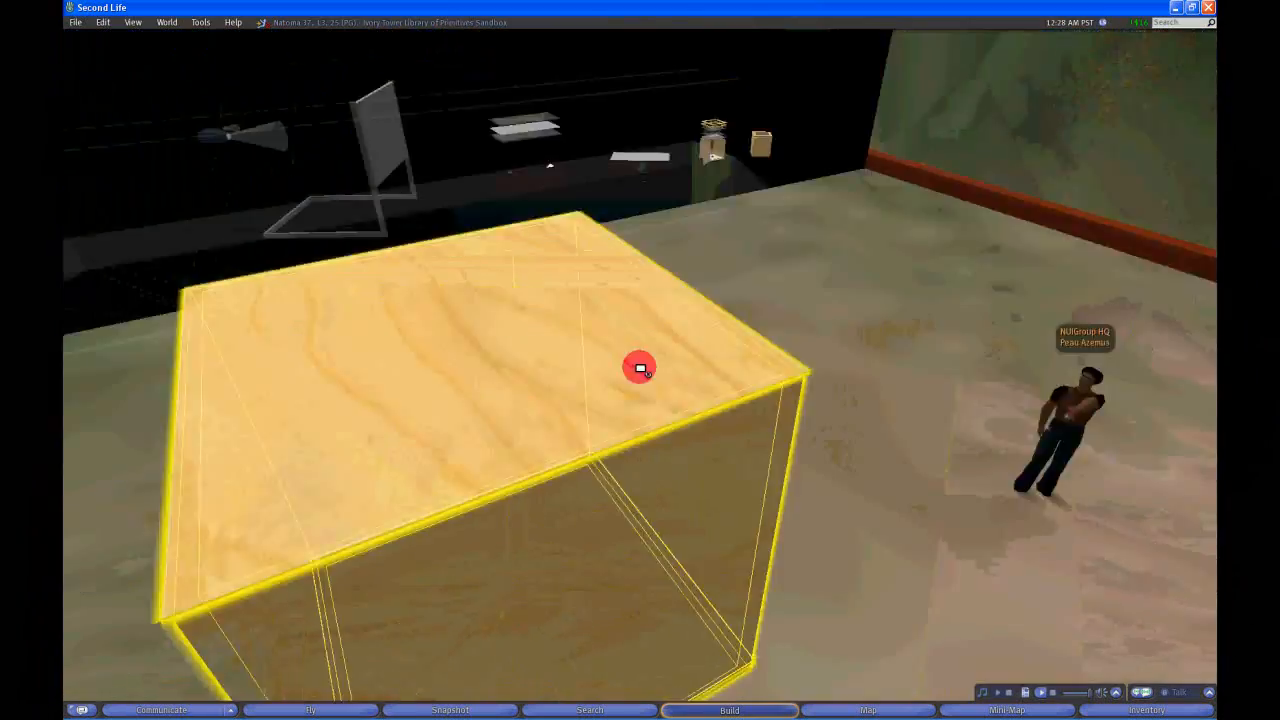
left_click(638, 370)
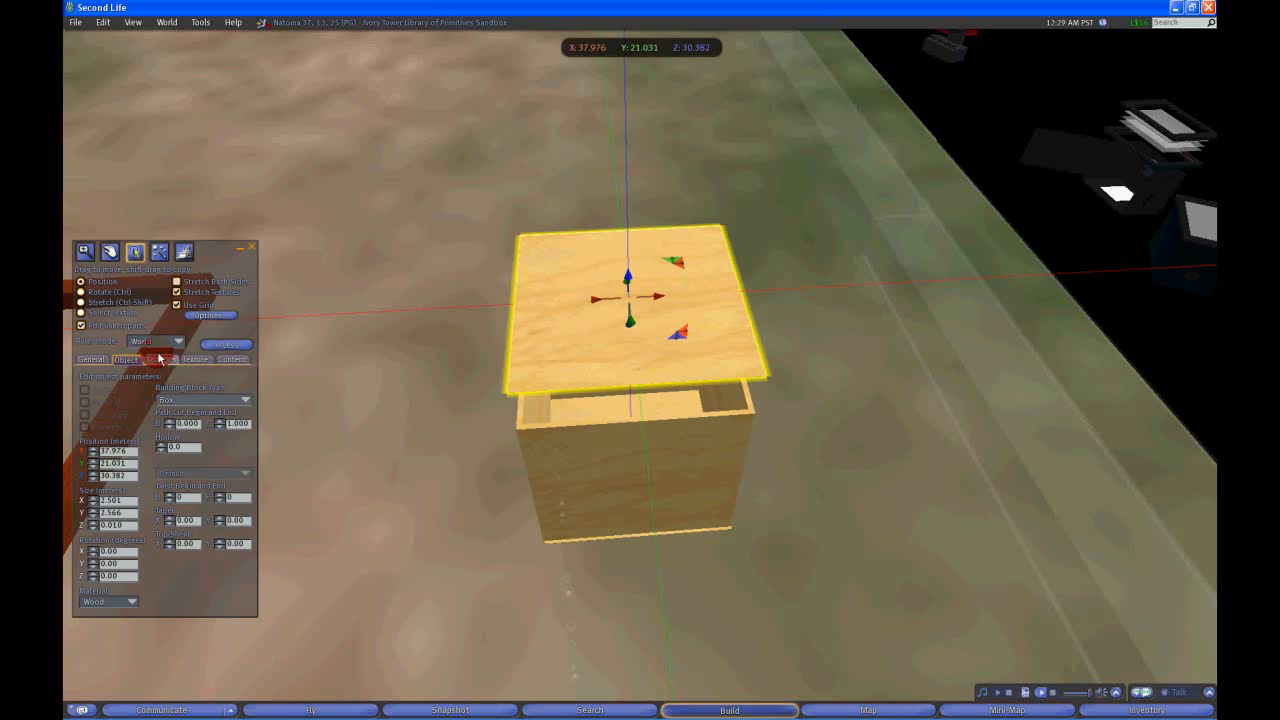
- Make the lid transparent like acrylic, then show a multi-touch demo from the inventory
left_click(196, 360)
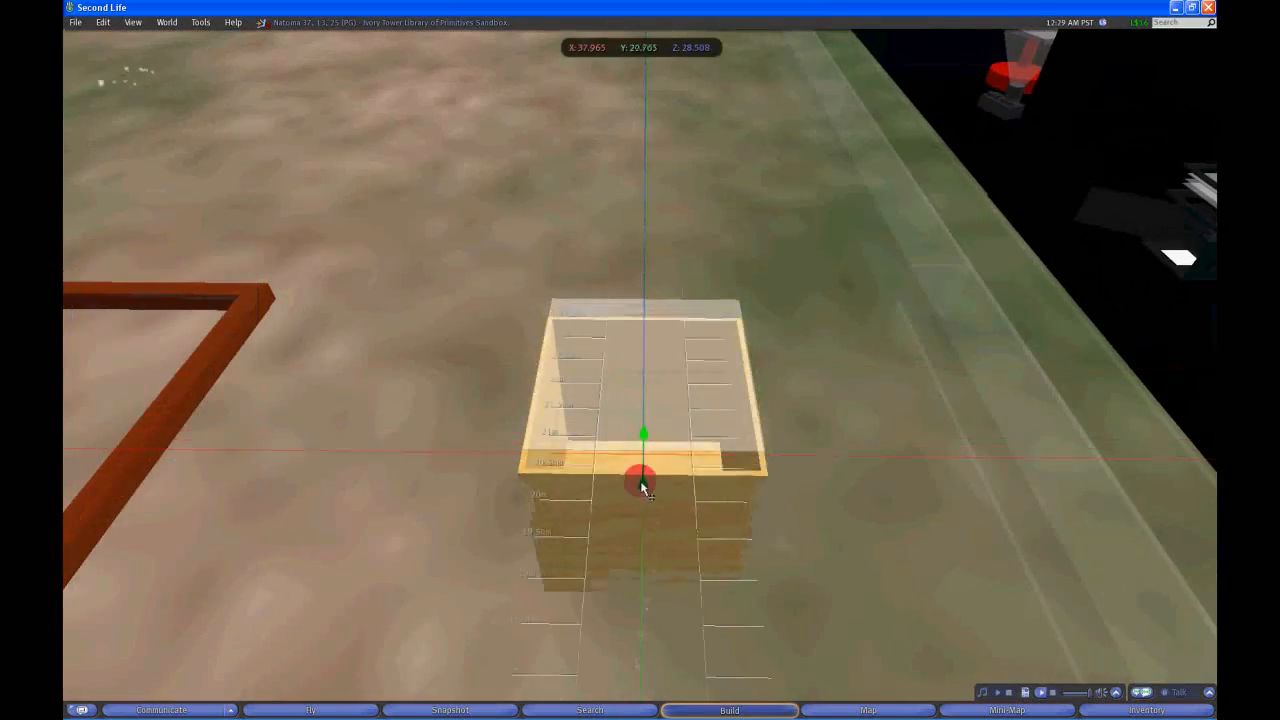
left_click(640, 480)
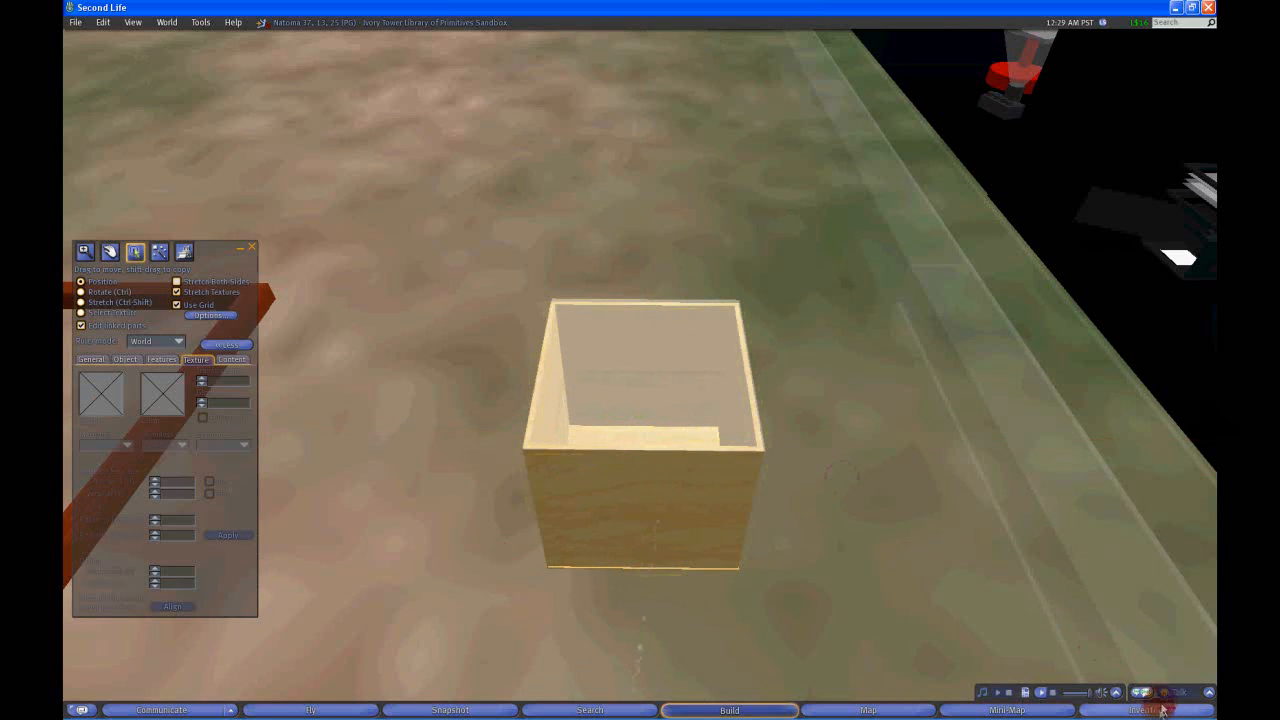
left_click(1152, 704)
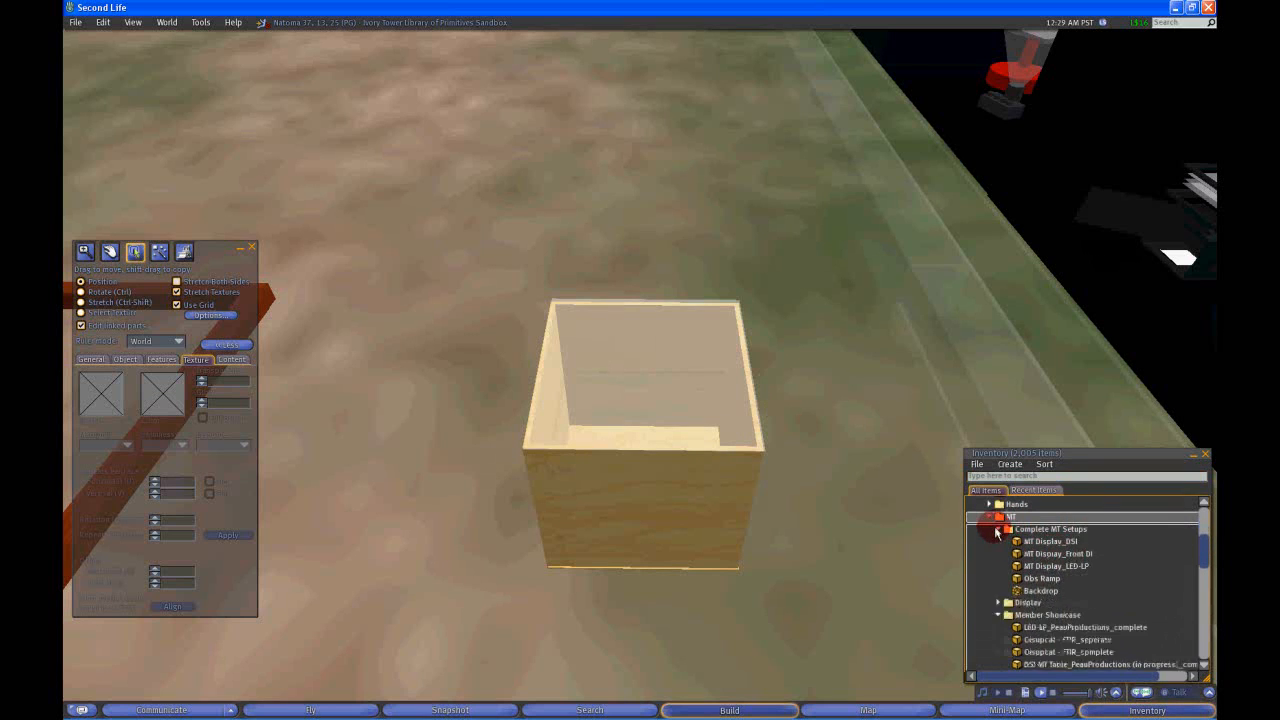
left_click(1000, 528)
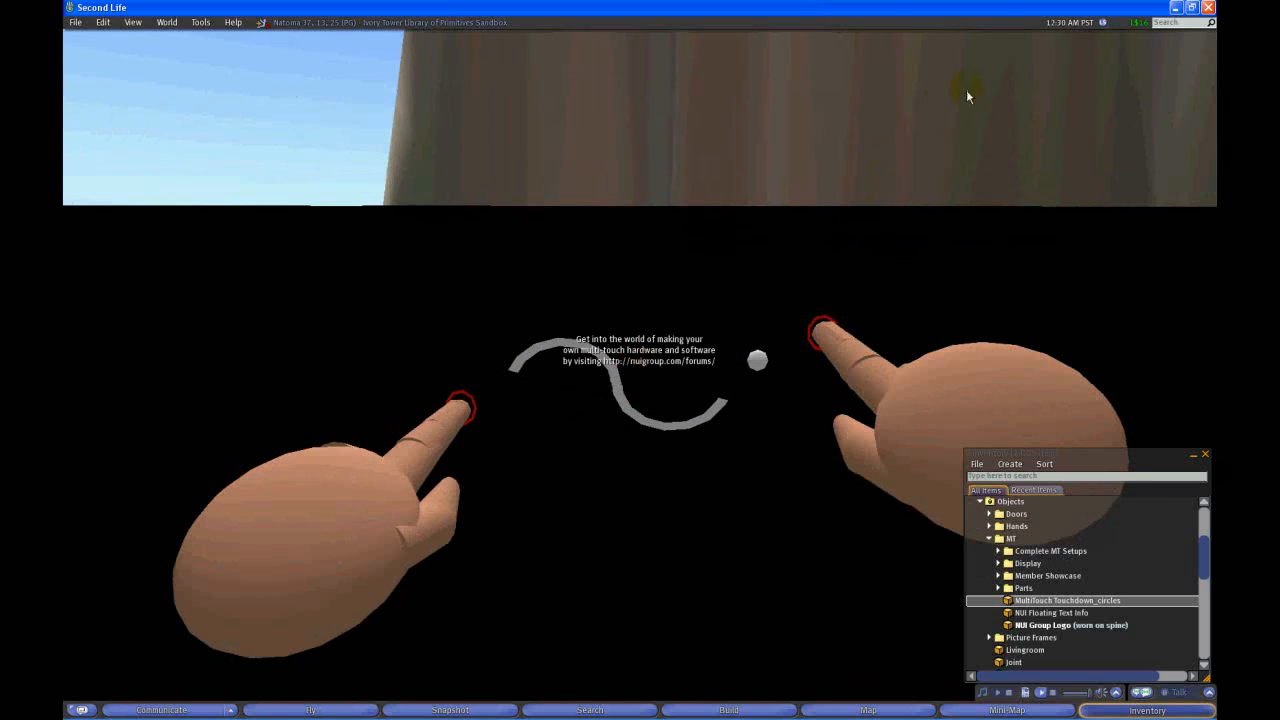
mouse_move(968, 144)
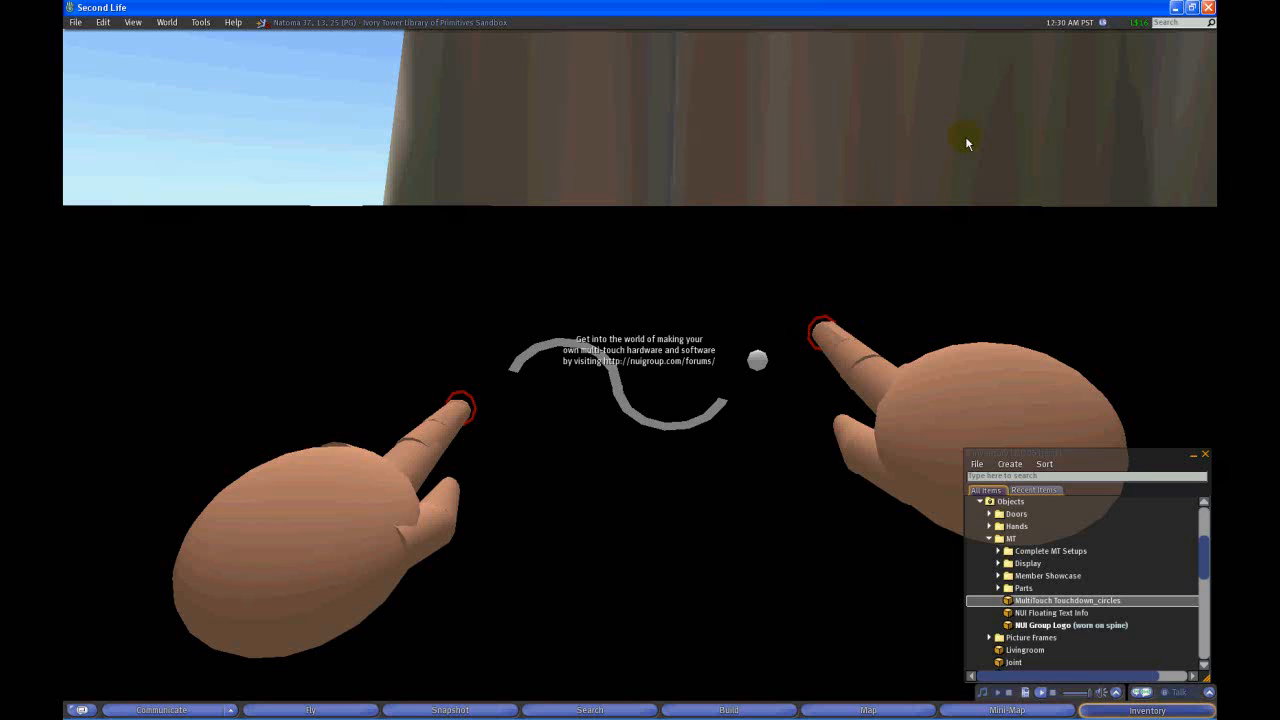
mouse_move(970, 170)
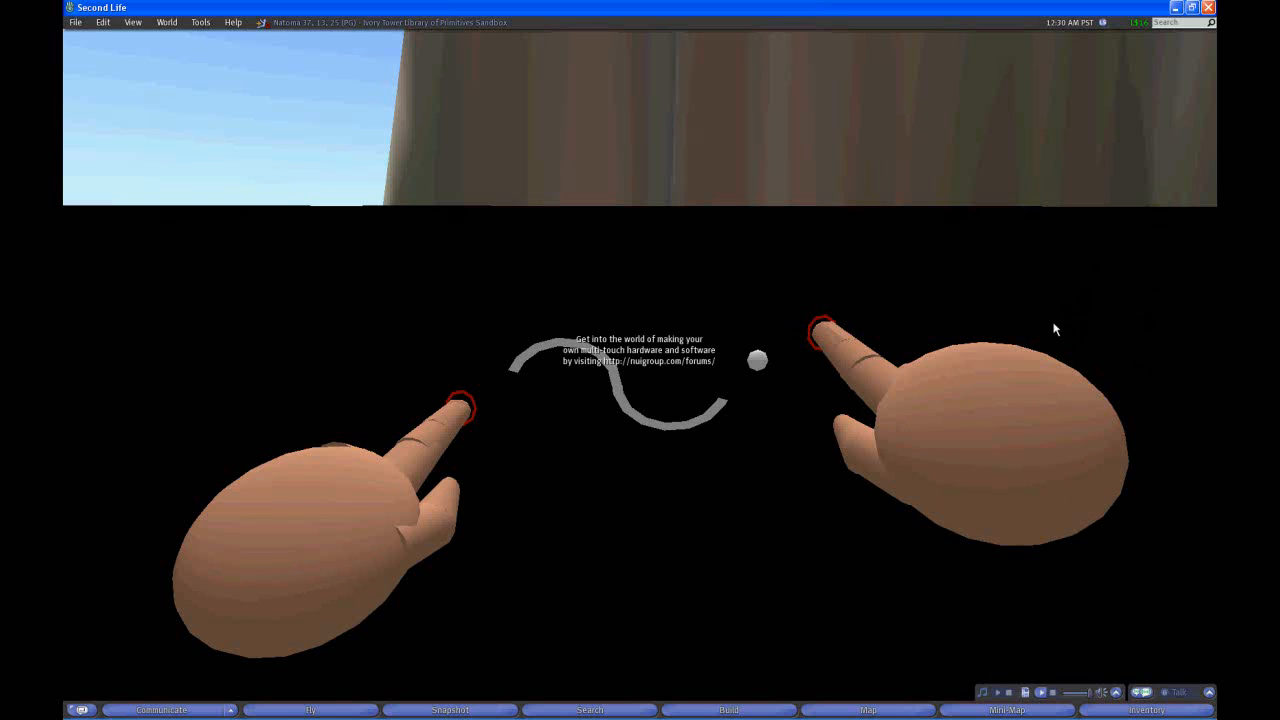
mouse_move(848, 402)
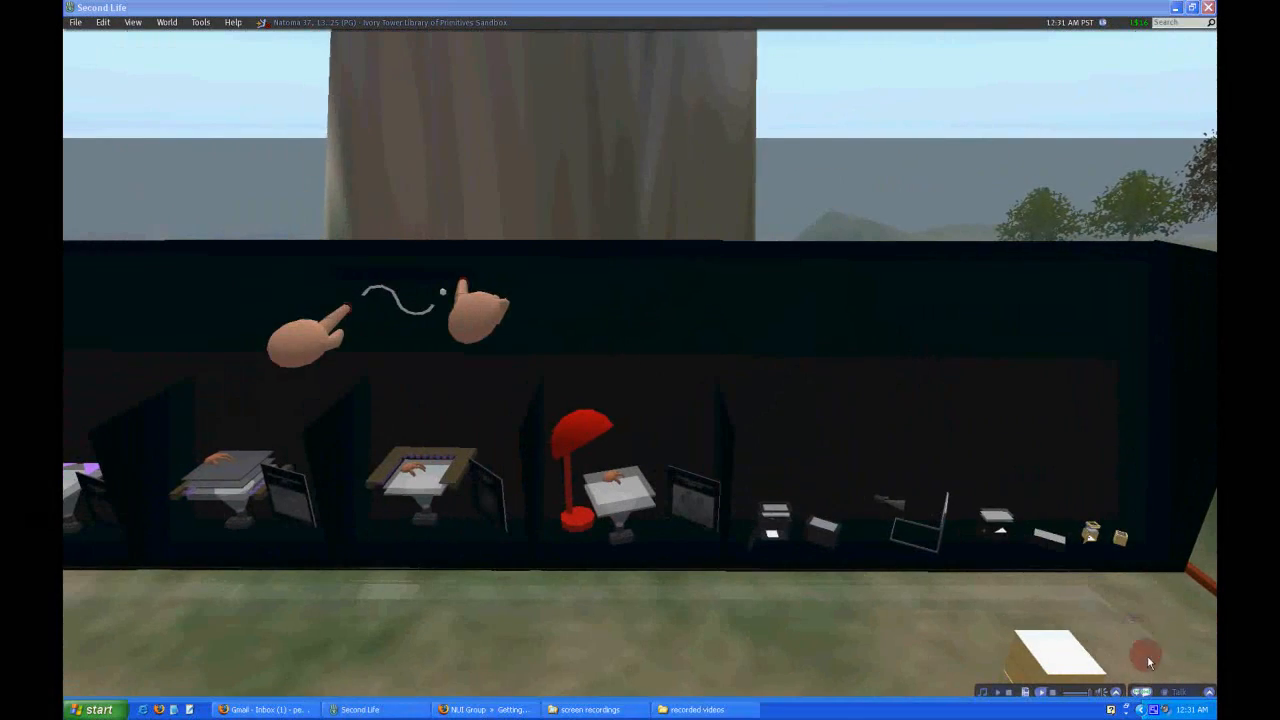
- Reopen the inventory and expand Objects > MT > Complete MT Setups to list the display models
left_click(1150, 704)
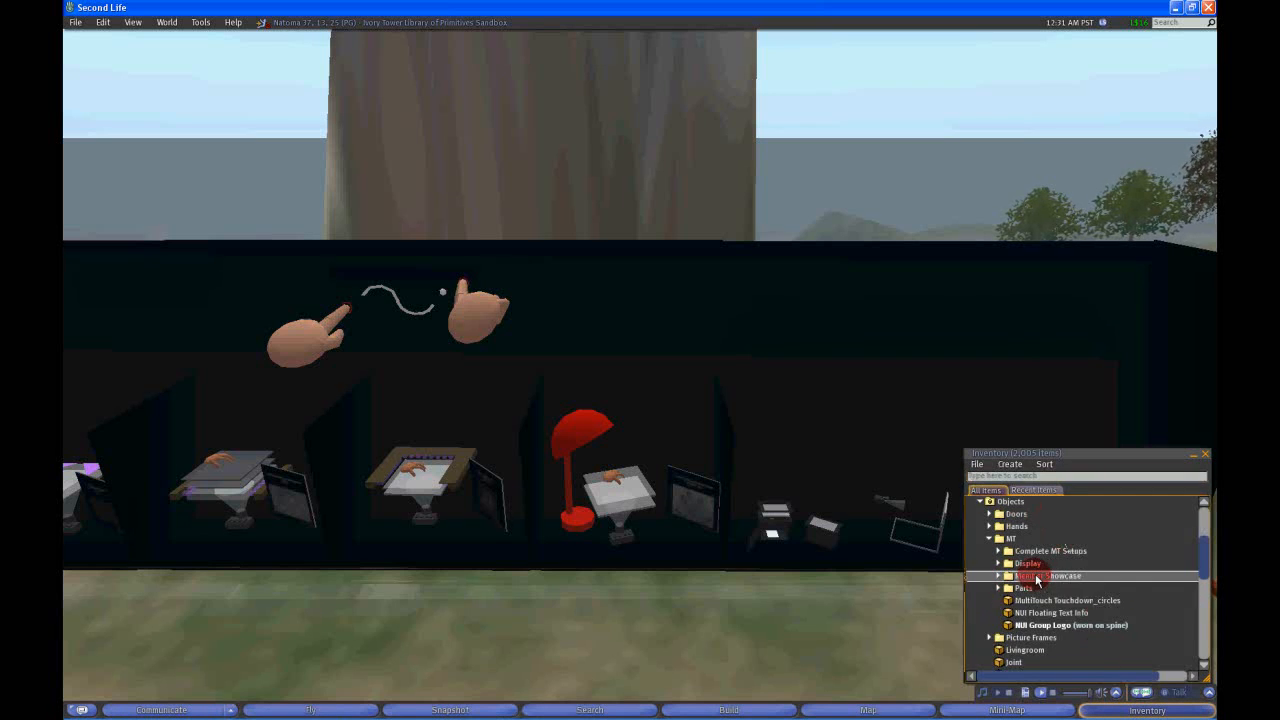
left_click(1000, 576)
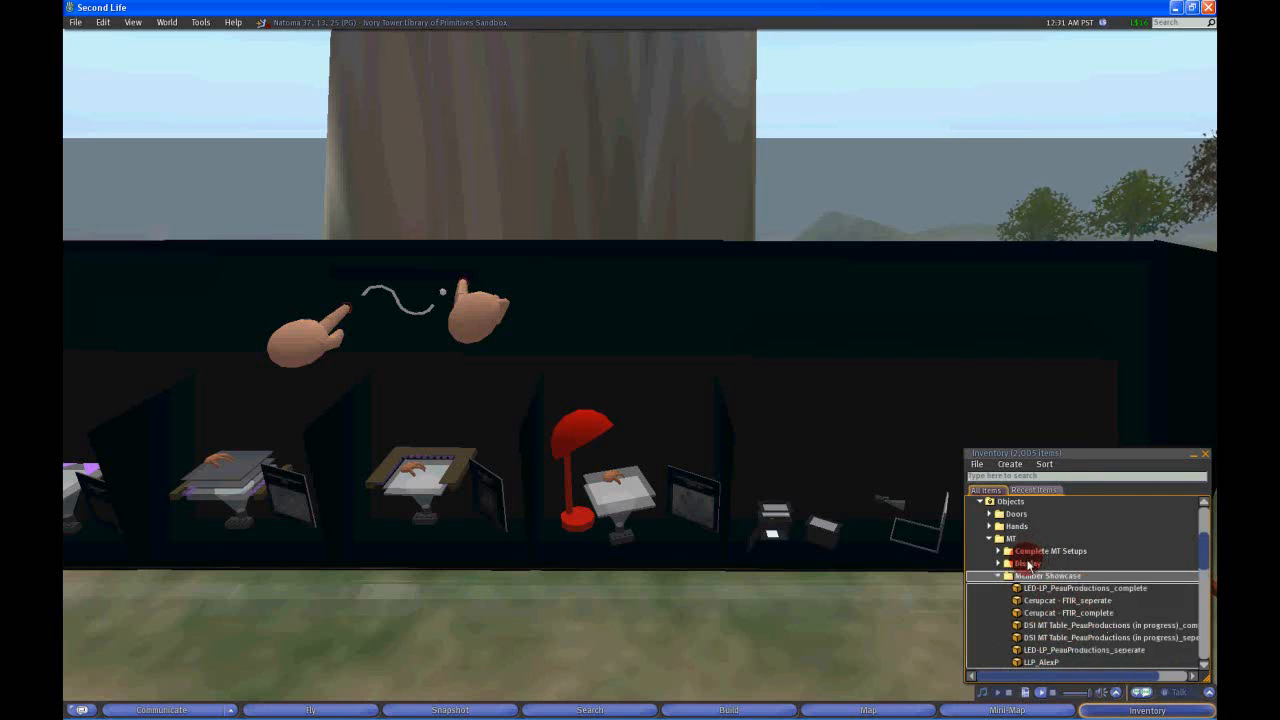
left_click(1000, 550)
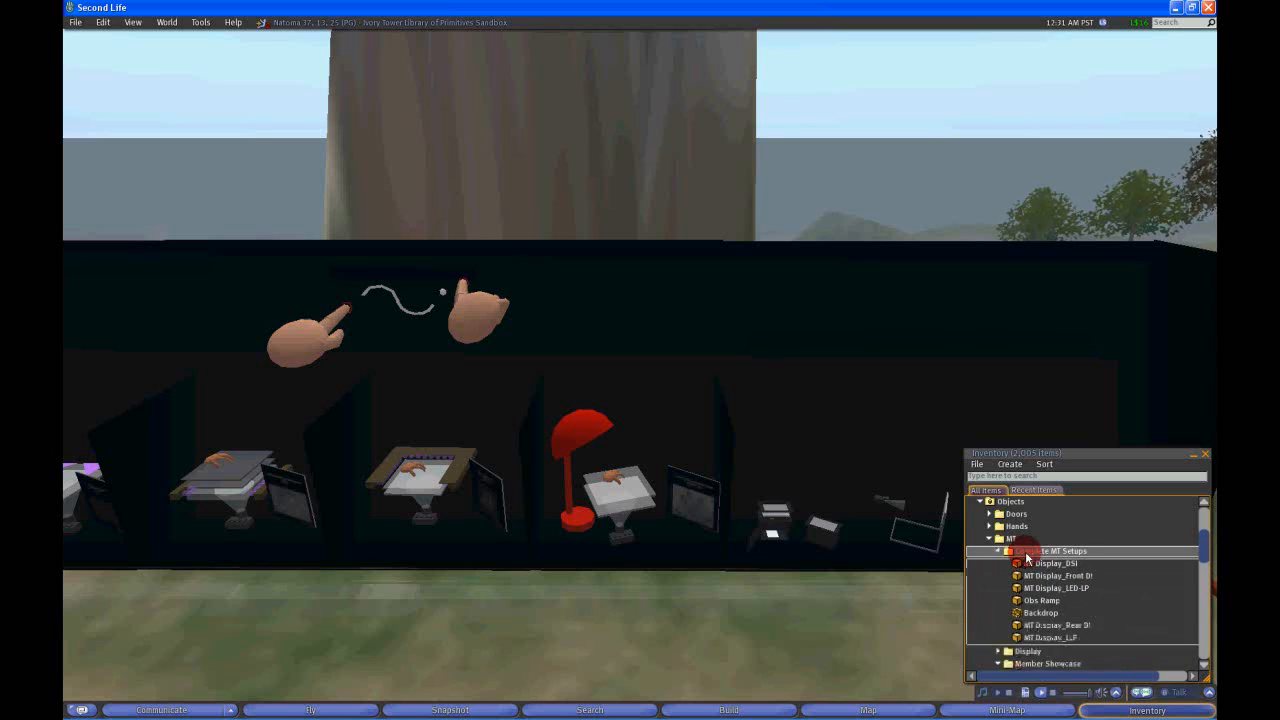